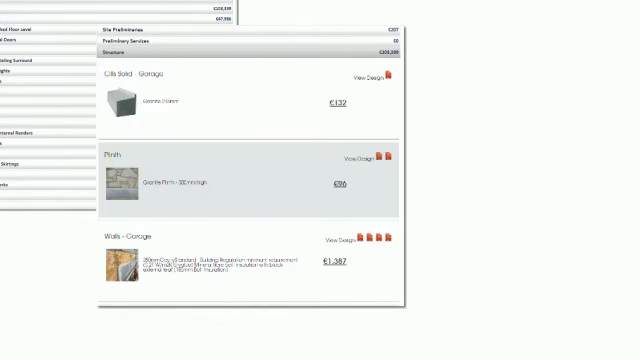
scroll(down, 3)
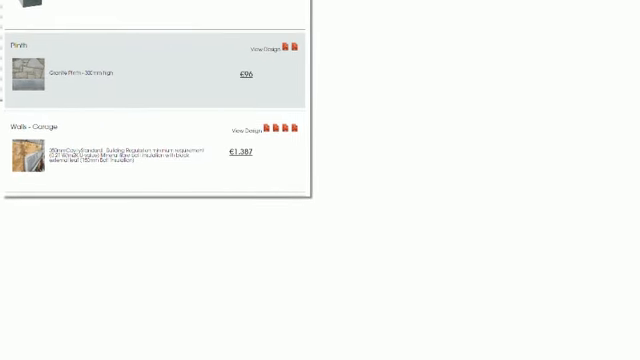